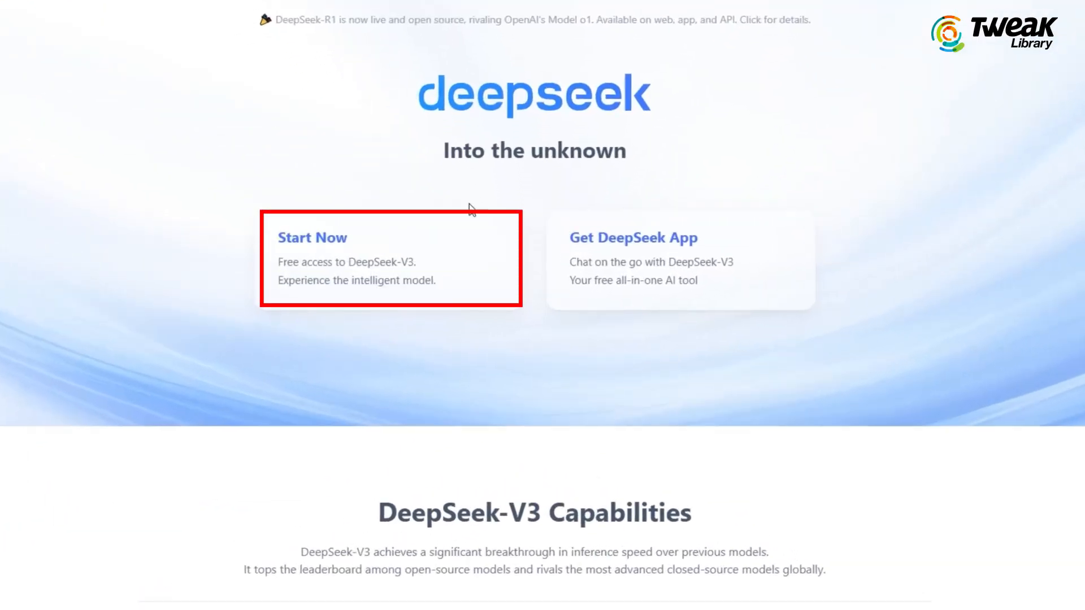
Step: Sign in to DeepSeek Chat from deepseek.com using a Google account
{"action": "left_click", "coordinate": [312, 237]}
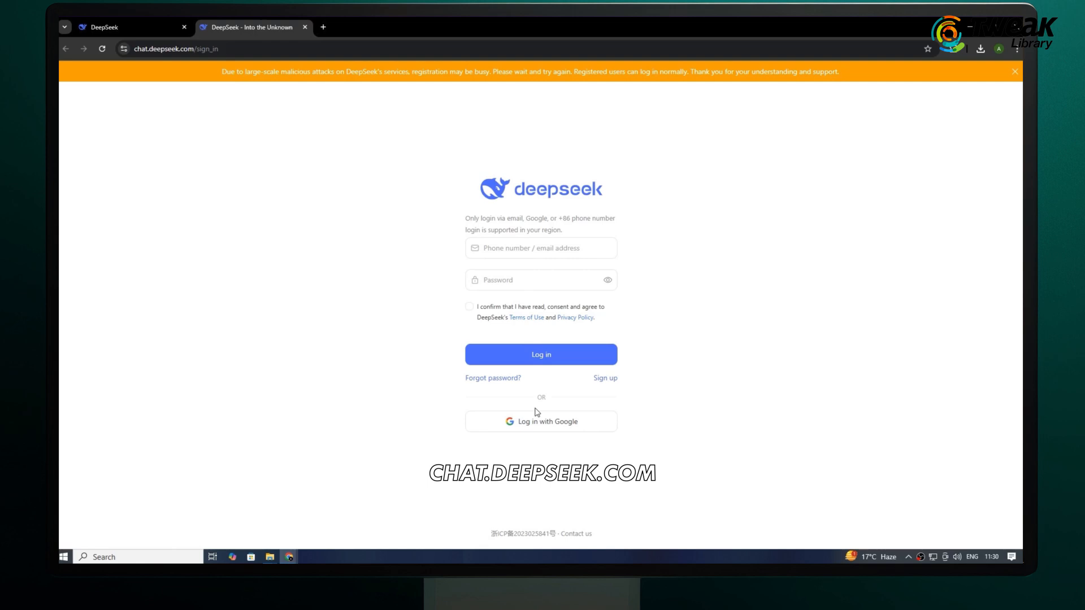
{"action": "left_click", "coordinate": [540, 421]}
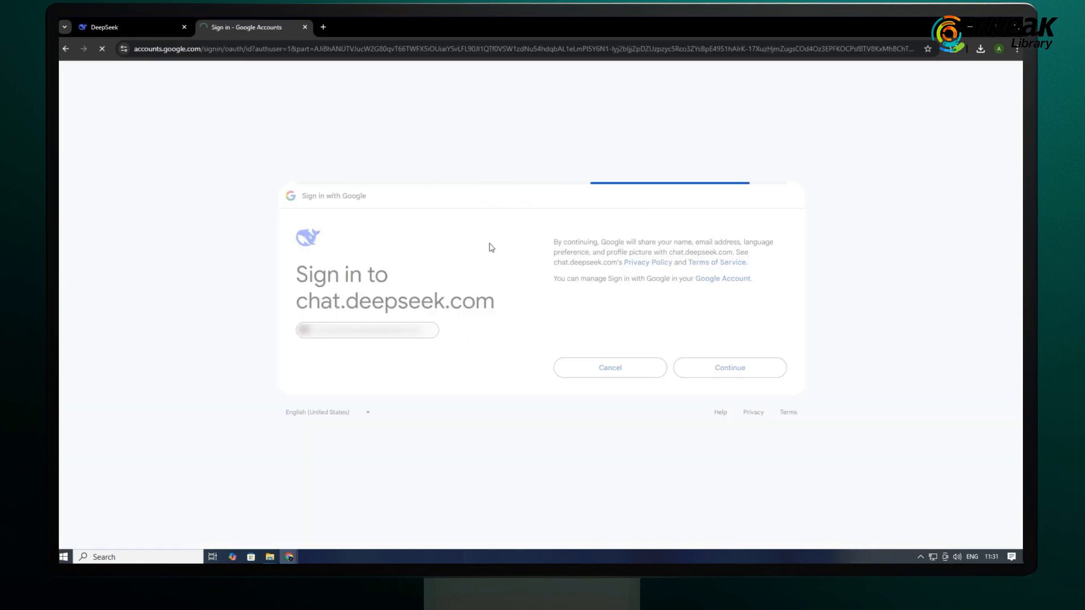
{"action": "left_click", "coordinate": [728, 367]}
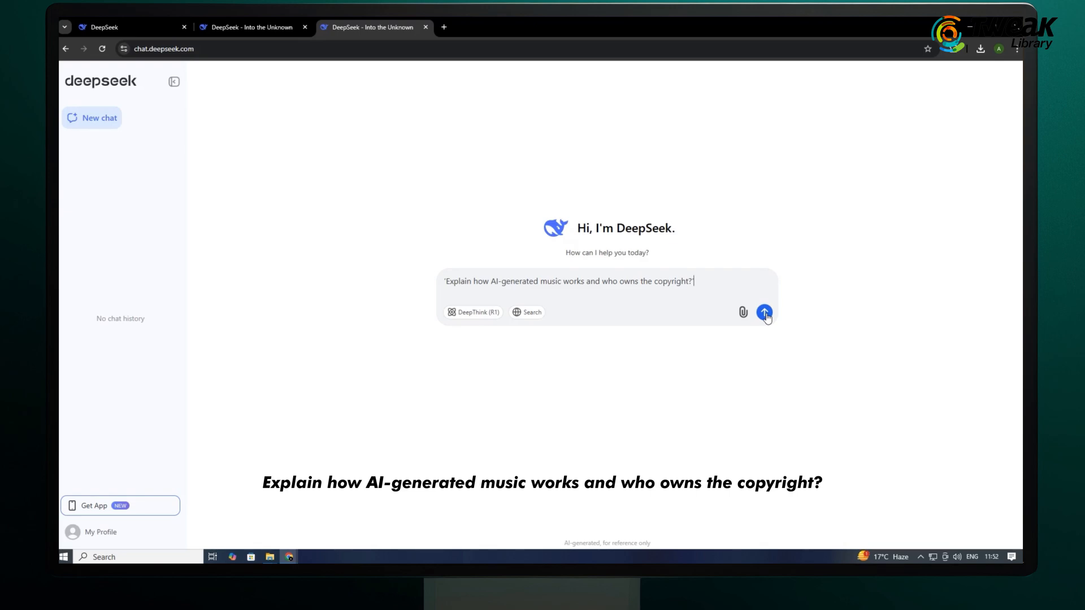
Step: Send the AI-generated music copyright question, then turn on DeepThink (R1)
{"action": "left_click", "coordinate": [764, 312]}
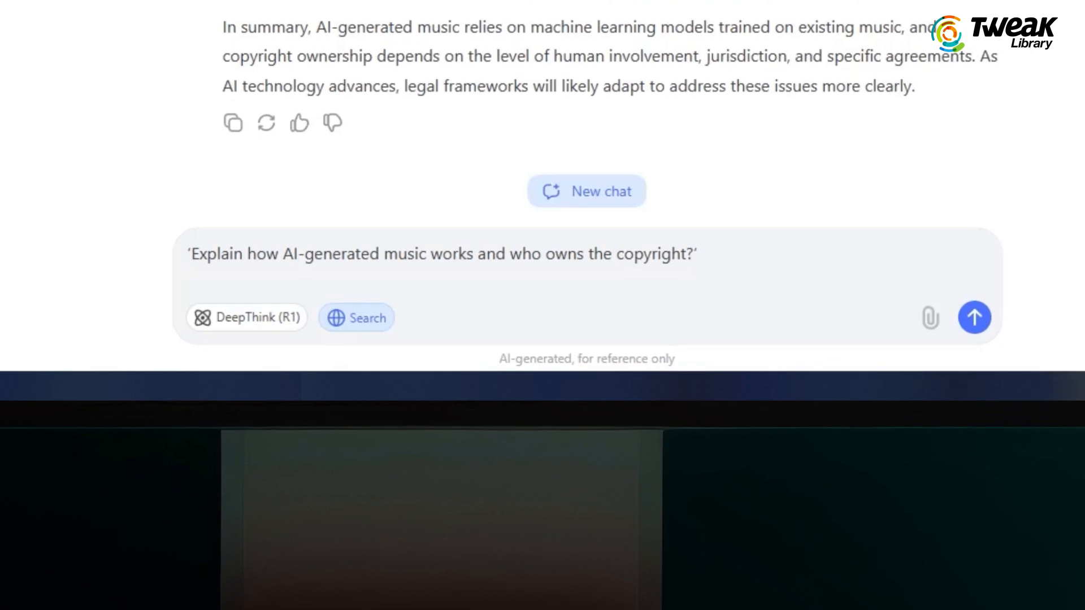
{"action": "left_click", "coordinate": [246, 317]}
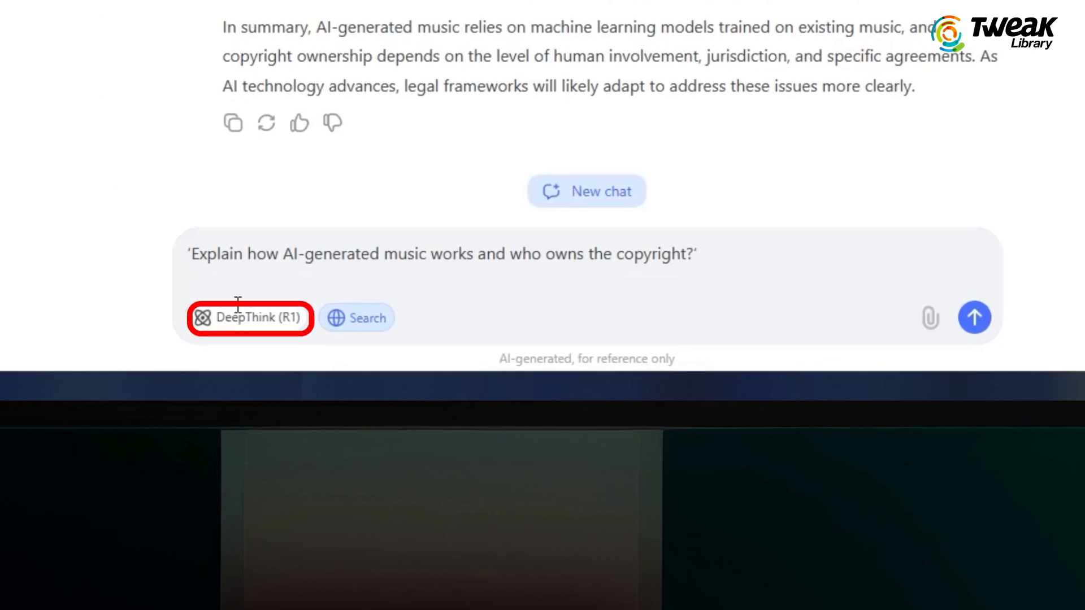
{"action": "mouse_move", "coordinate": [248, 318]}
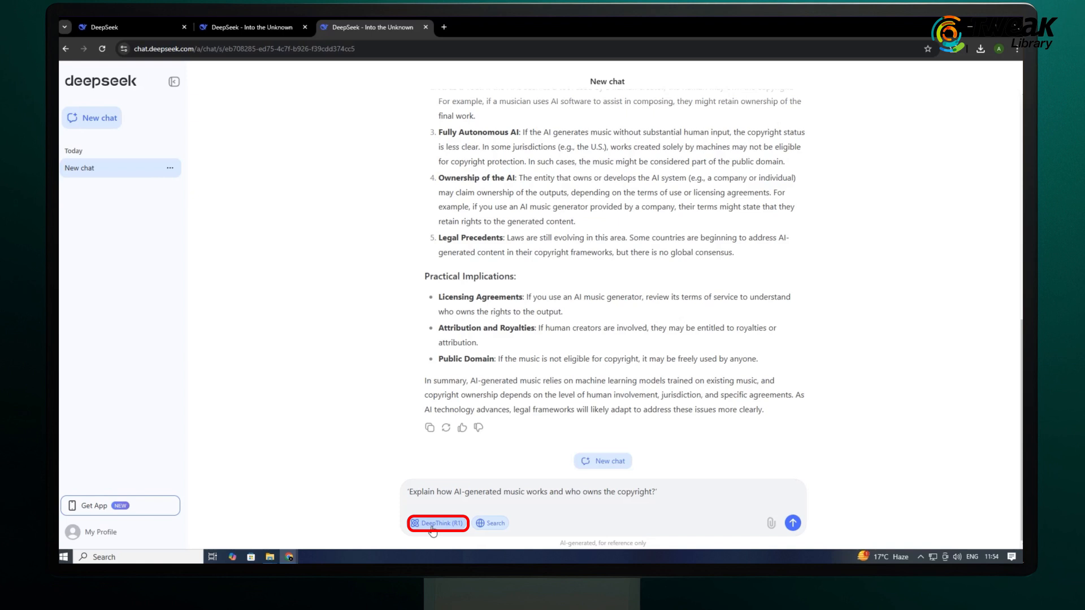
Step: Resend the music copyright question with DeepThink R1 on and scroll the reply
{"action": "left_click", "coordinate": [437, 523]}
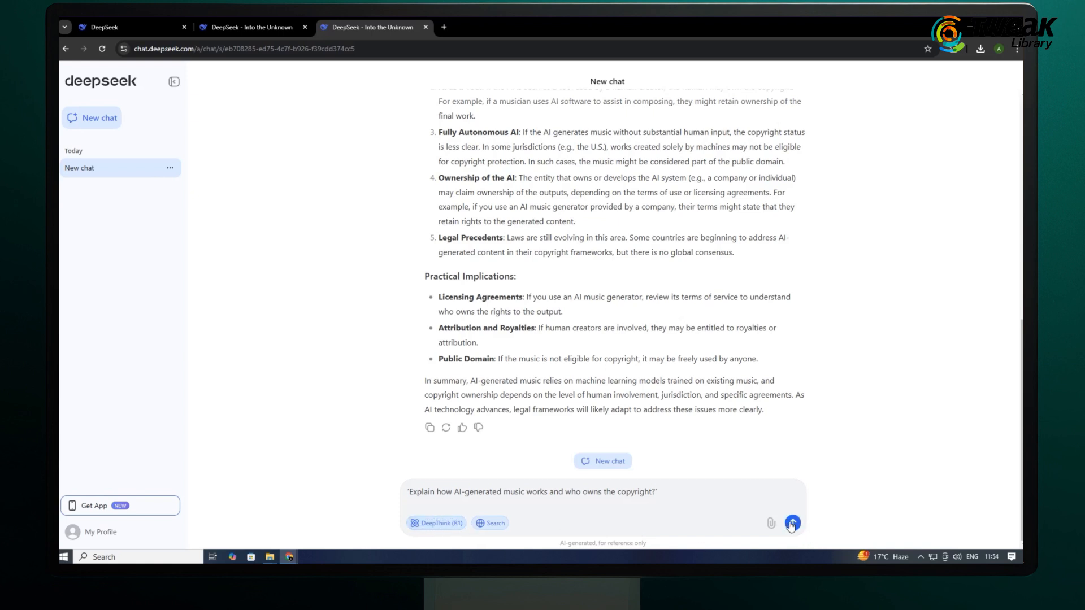
{"action": "left_click", "coordinate": [791, 523]}
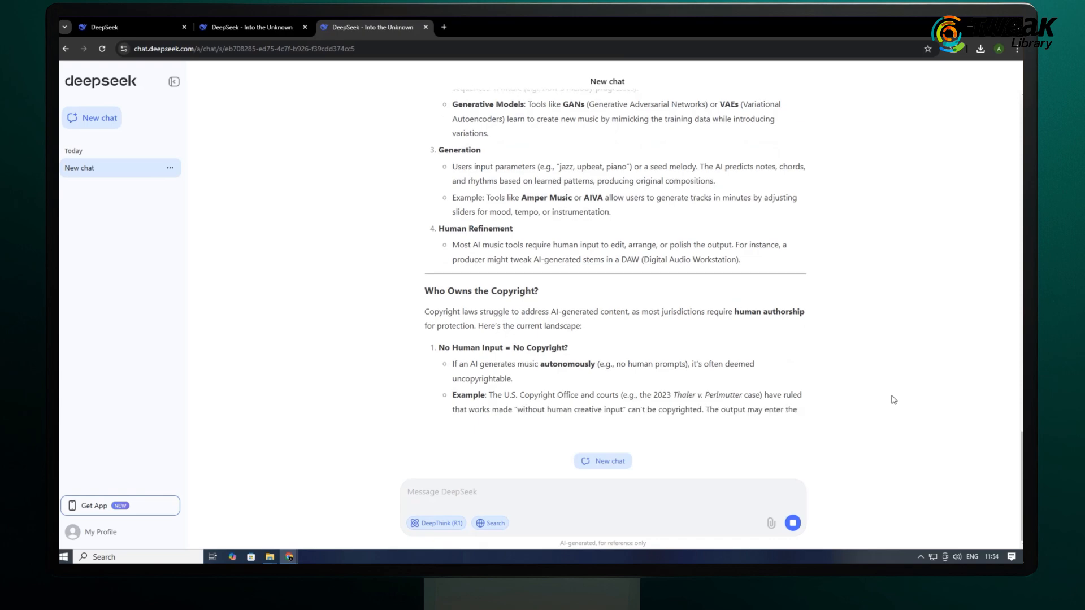
{"action": "scroll", "scroll_direction": "down", "scroll_amount": 3}
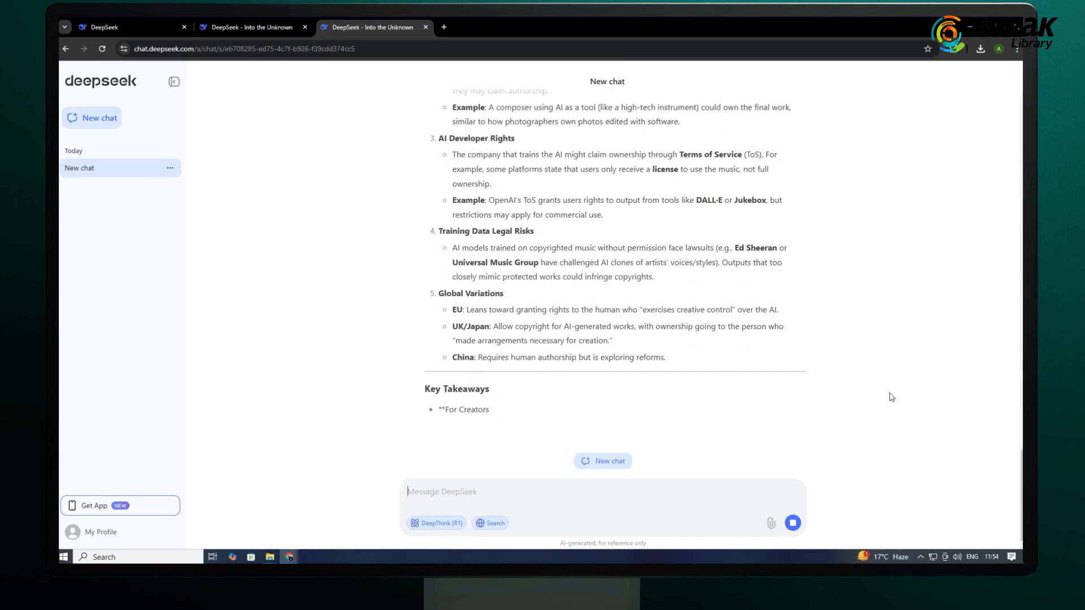
{"action": "scroll", "scroll_direction": "down", "scroll_amount": 3}
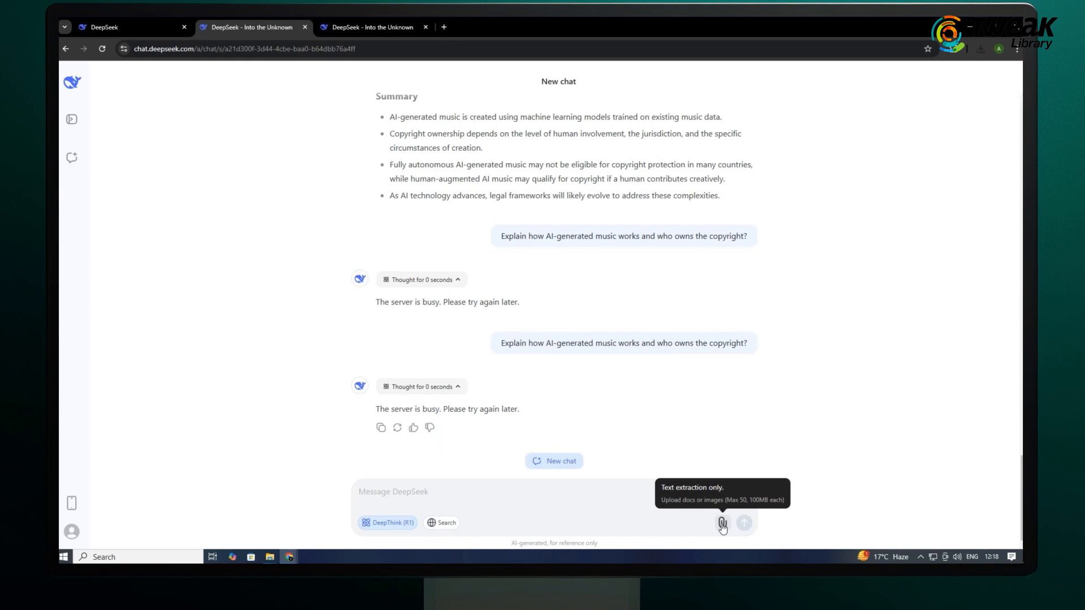
Step: Attach the Tesla stock infographic image and request a description of it
{"action": "left_click", "coordinate": [722, 522]}
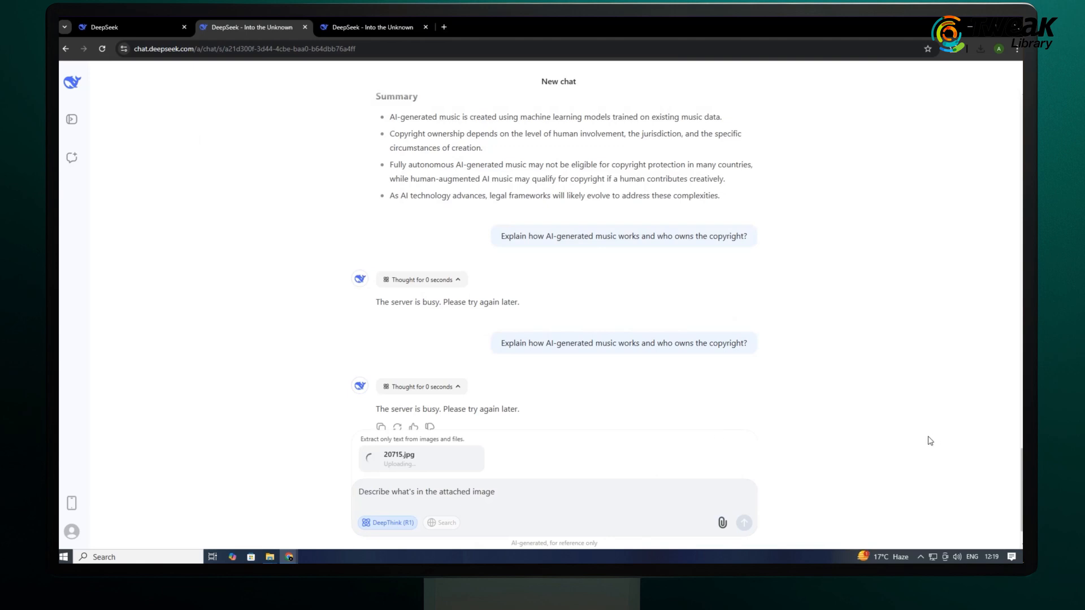
{"action": "left_click", "coordinate": [745, 522]}
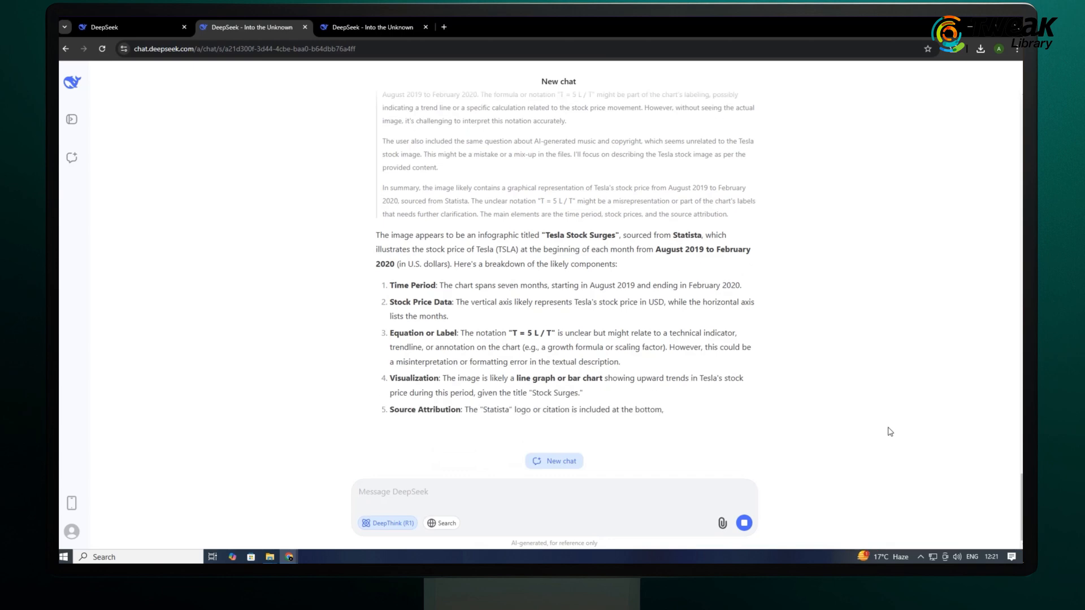
{"action": "left_click", "coordinate": [554, 461]}
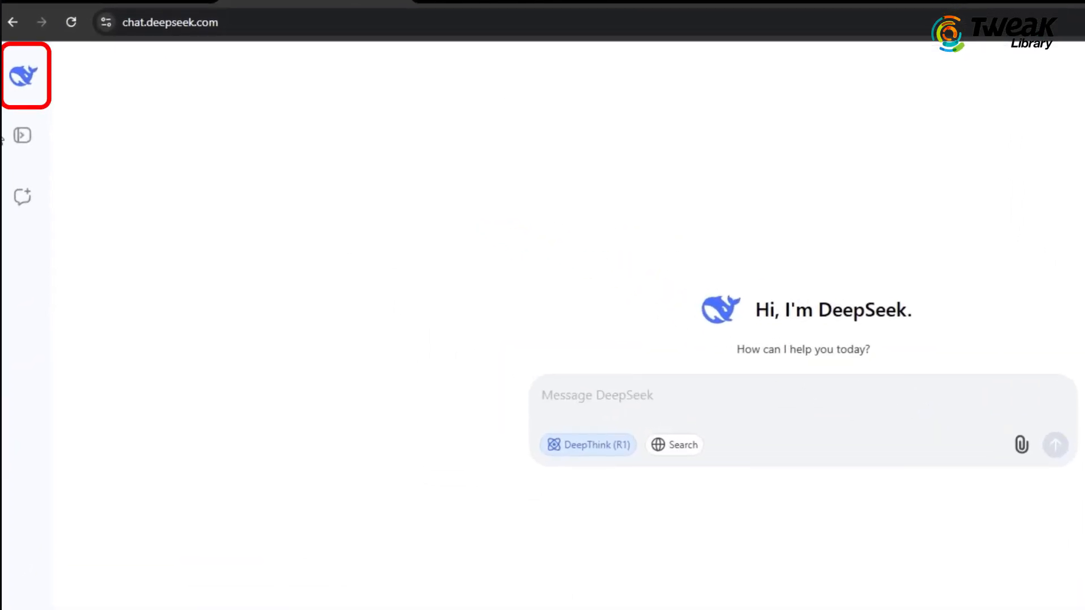
Step: Expand the sidebar via the whale logo and start a New chat
{"action": "left_click", "coordinate": [22, 76]}
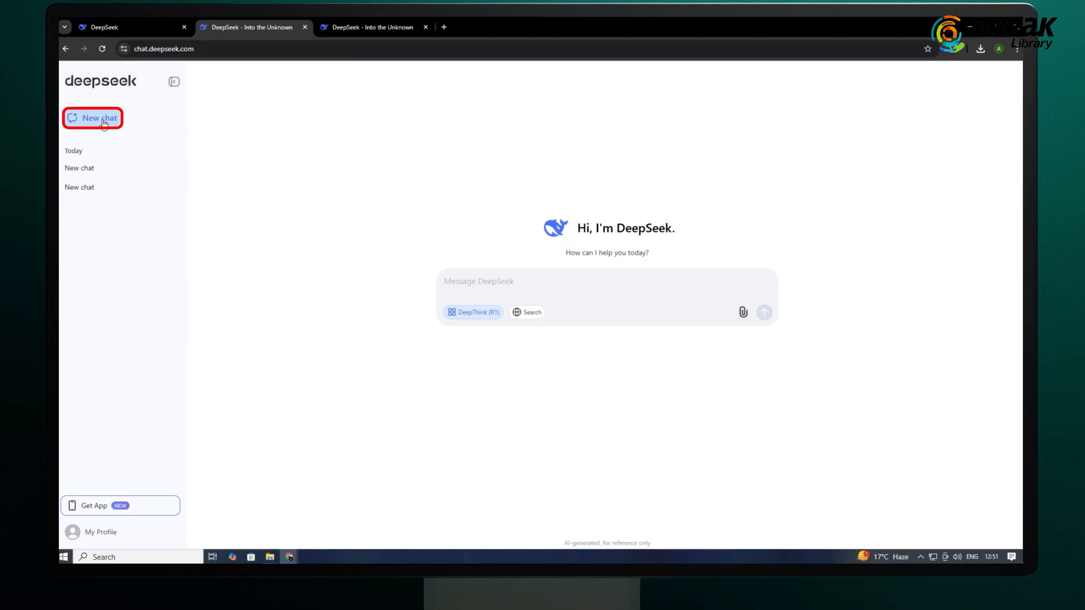
{"action": "left_click", "coordinate": [100, 532]}
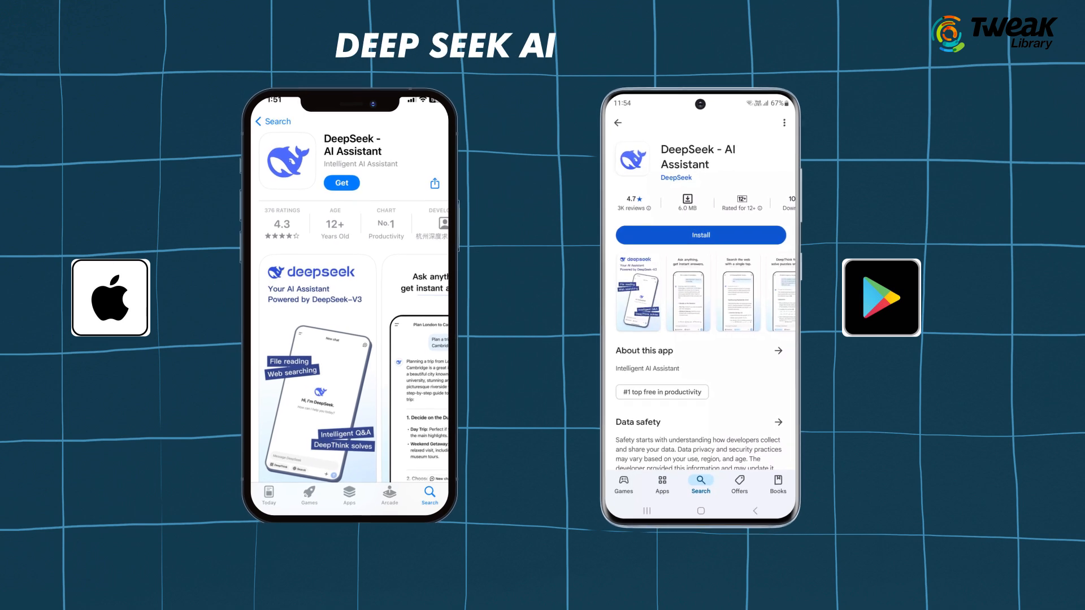
Step: Install and open DeepSeek - AI Assistant, then agree to the Terms and Privacy Policy
{"action": "left_click", "coordinate": [699, 234]}
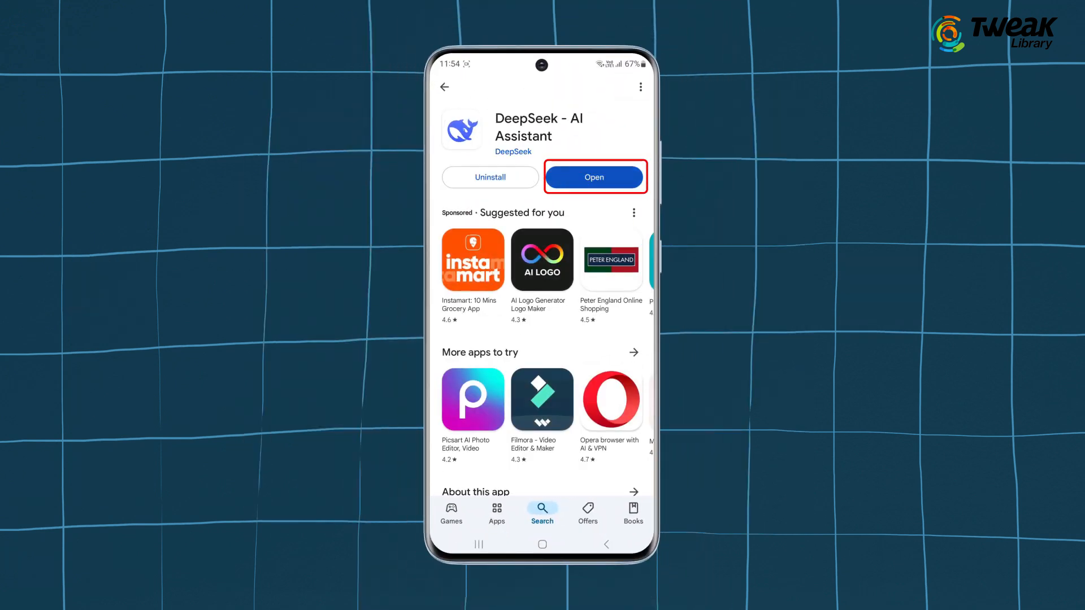
{"action": "left_click", "coordinate": [593, 177]}
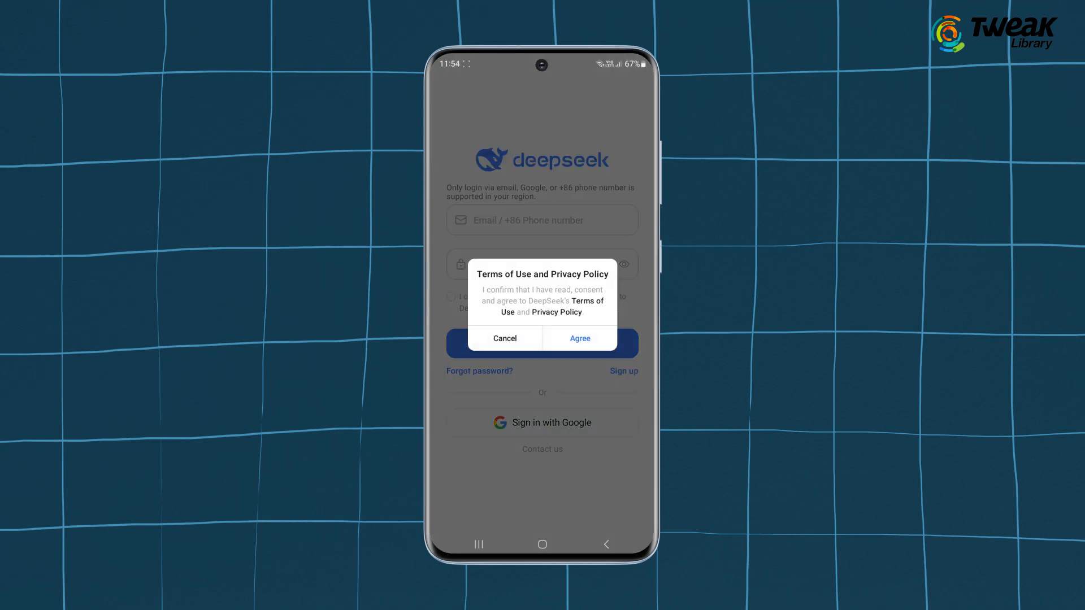
{"action": "left_click", "coordinate": [579, 338]}
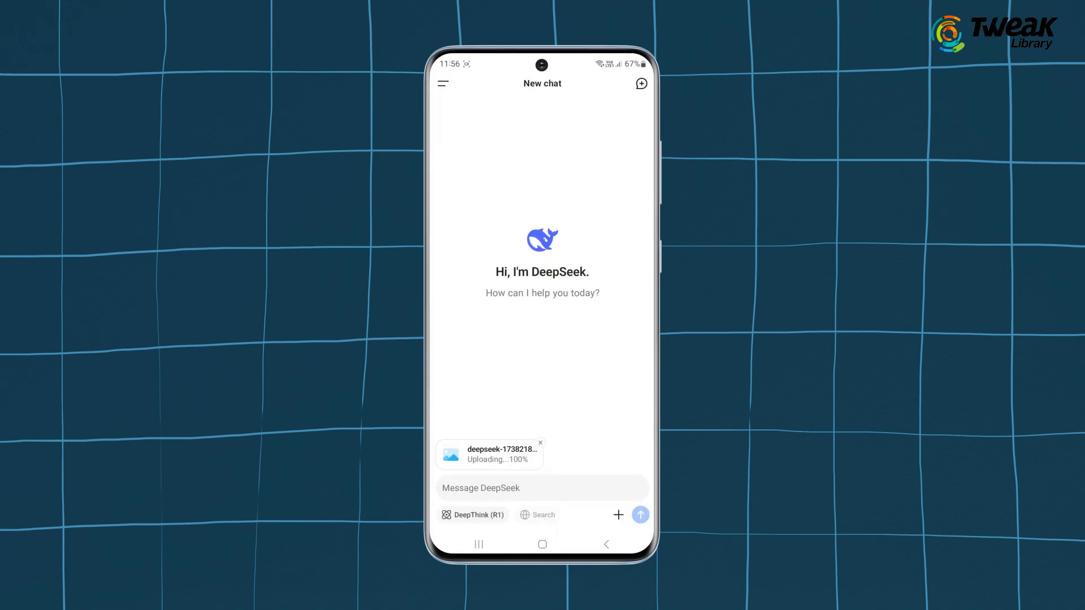
Step: Send 'summarise this' with the attached file in the mobile app
{"action": "type", "text": "summarise this"}
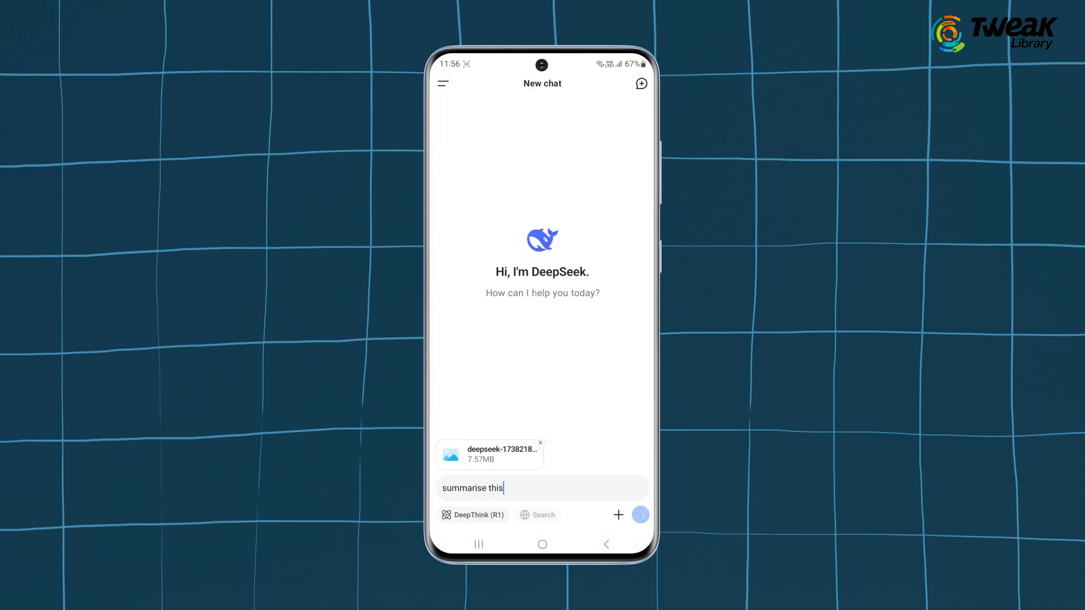
{"action": "left_click", "coordinate": [639, 514]}
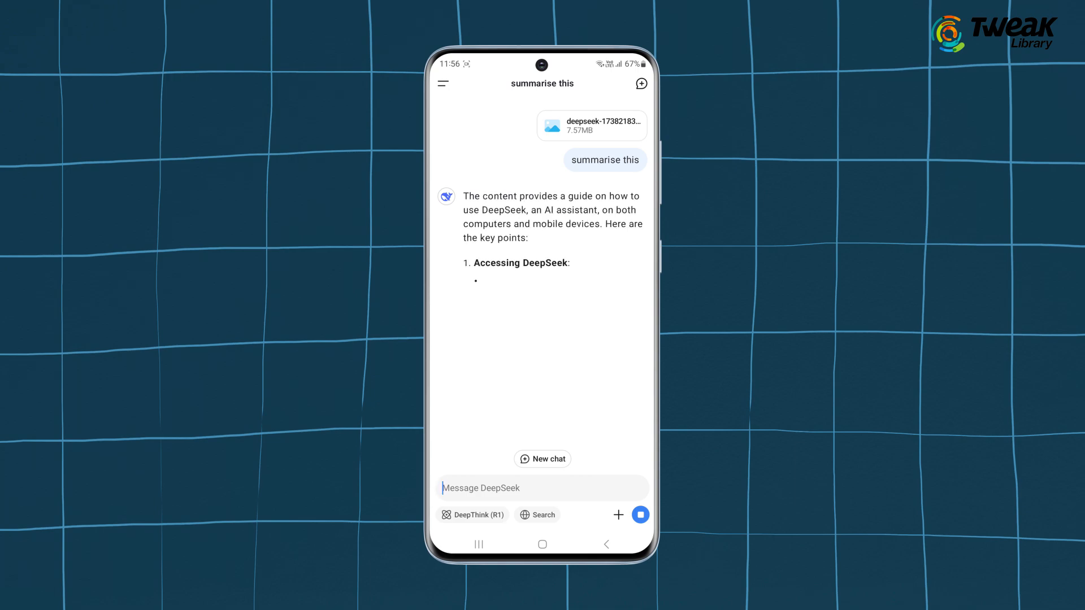